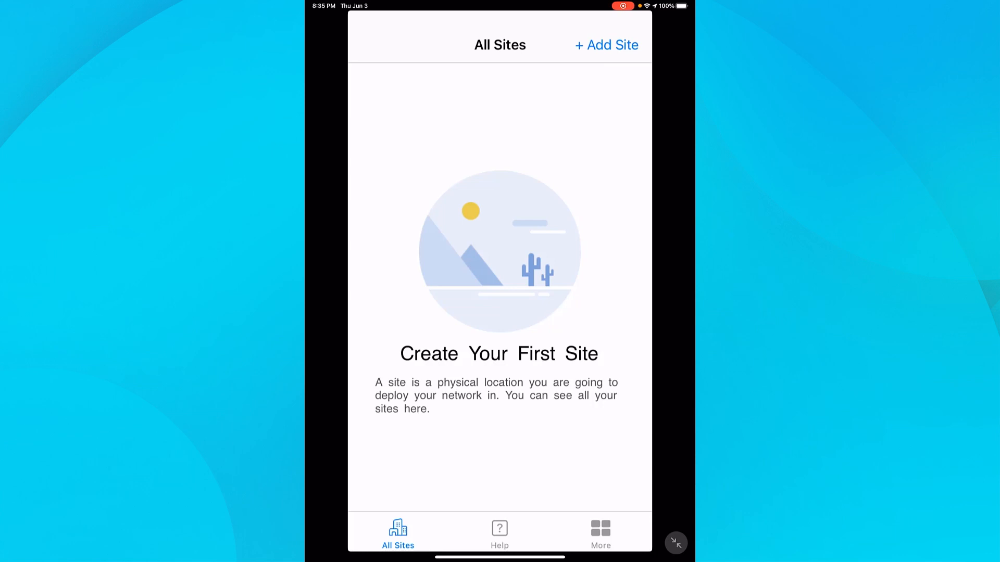
# Step: Start a new site named Lab, enter its address and continue to the credentials step
pyautogui.click(606, 45)
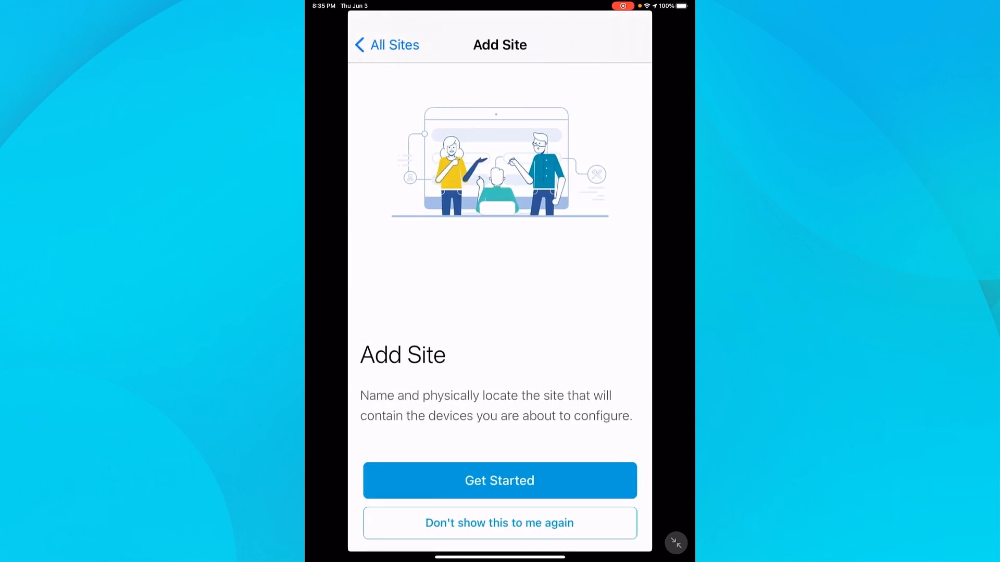
pyautogui.click(499, 481)
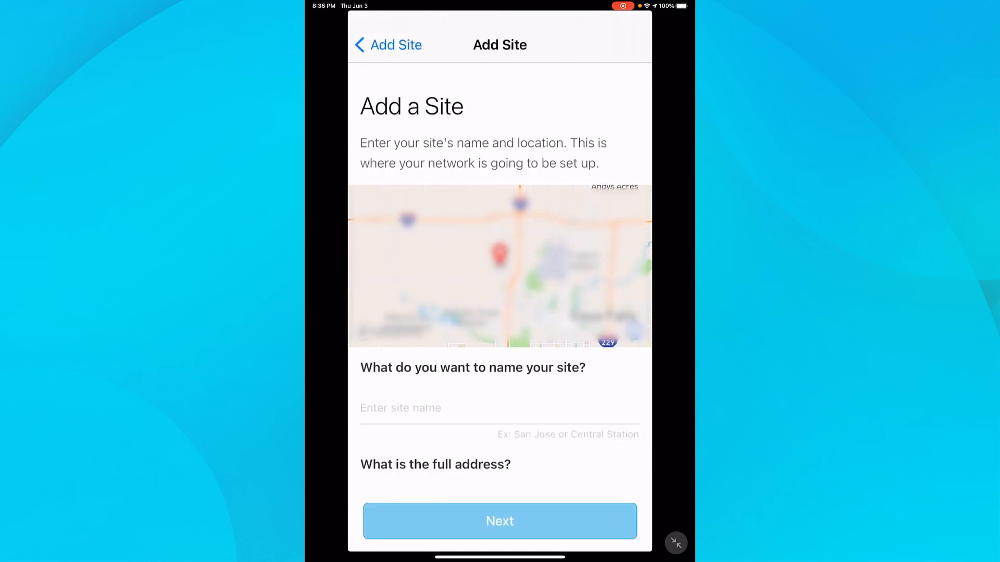
pyautogui.click(499, 408)
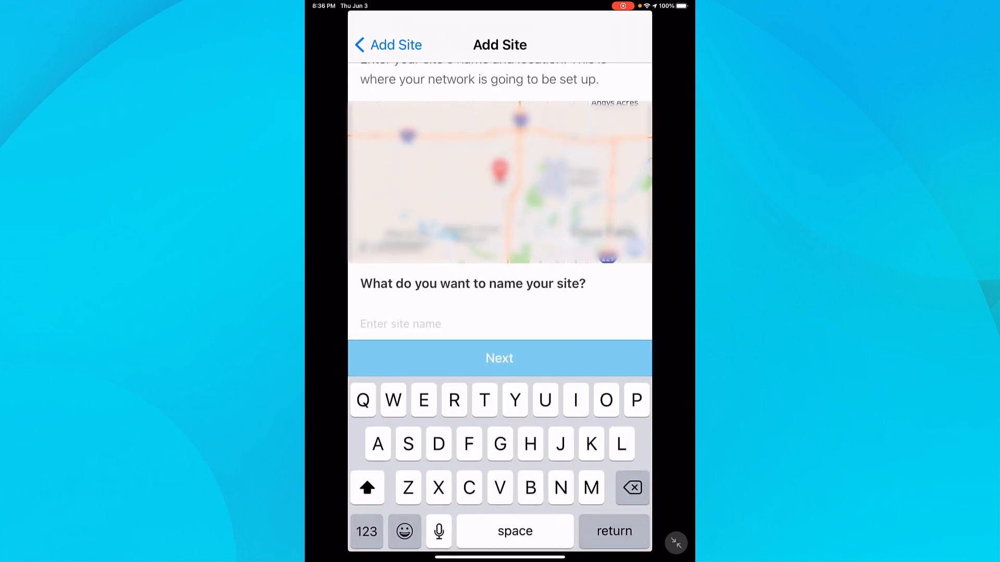
pyautogui.write('Lab')
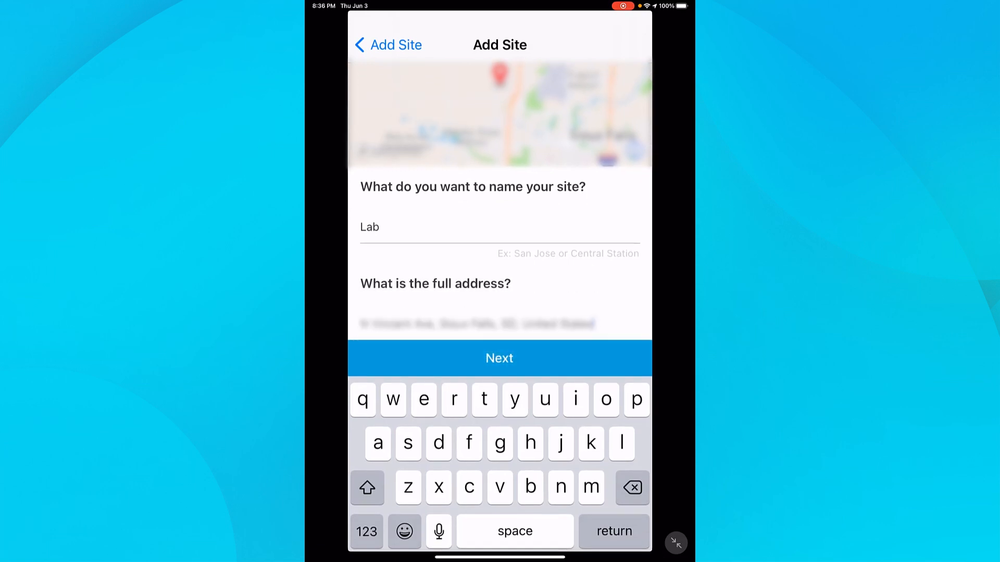
pyautogui.click(499, 357)
pyautogui.write('adm')
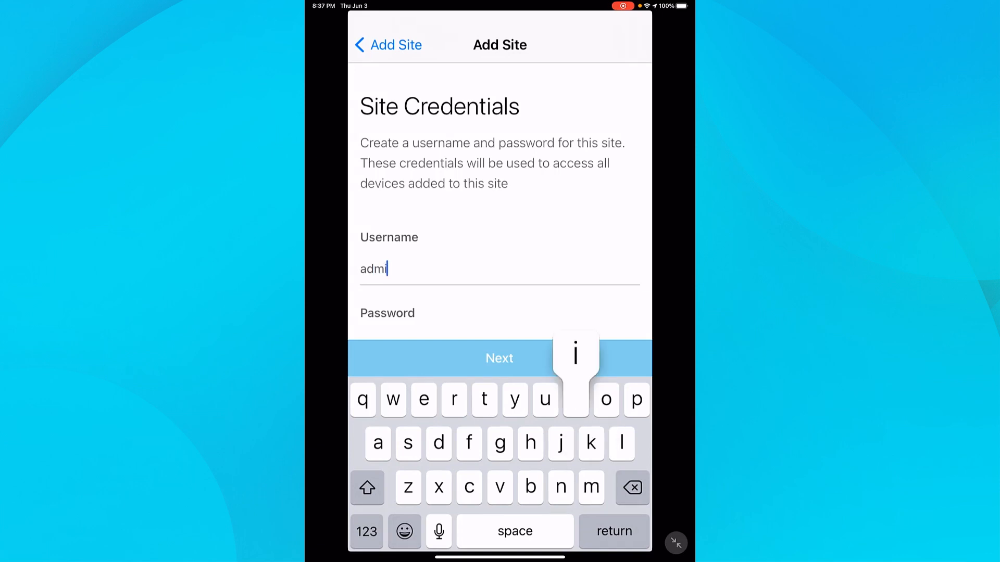
# Step: Enter username admin with a password, review the summary and create the Lab site
pyautogui.write('in')
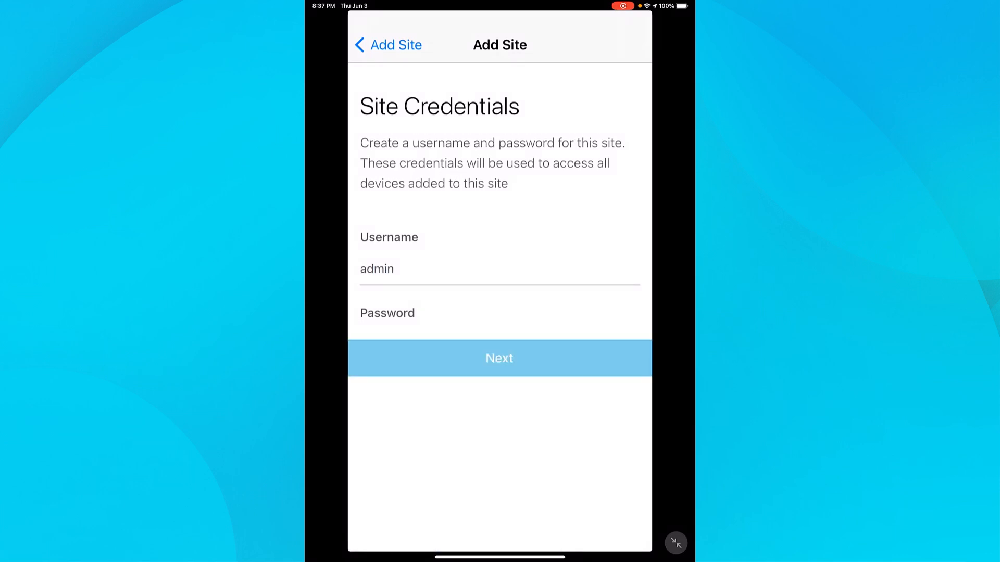
pyautogui.click(498, 357)
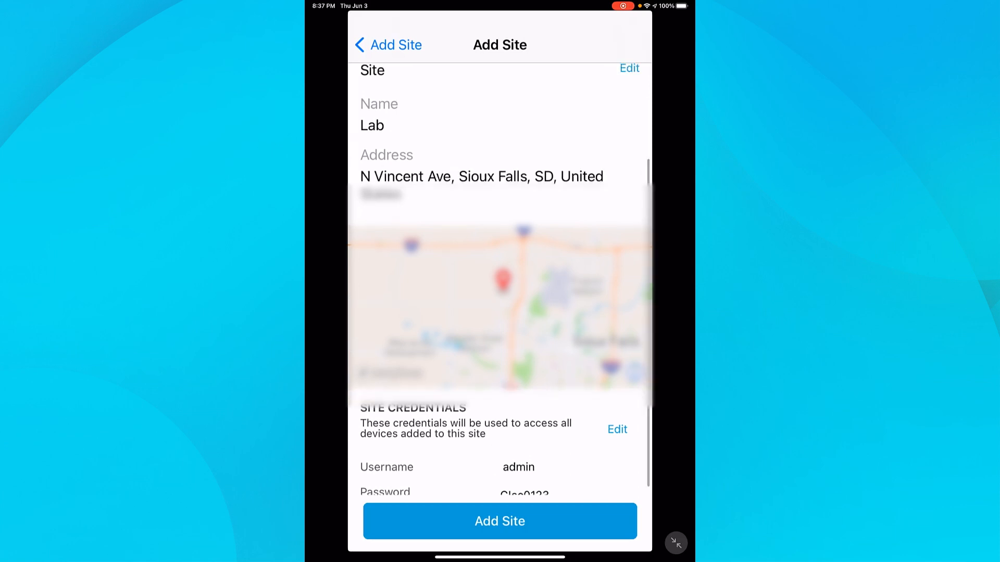
pyautogui.click(499, 521)
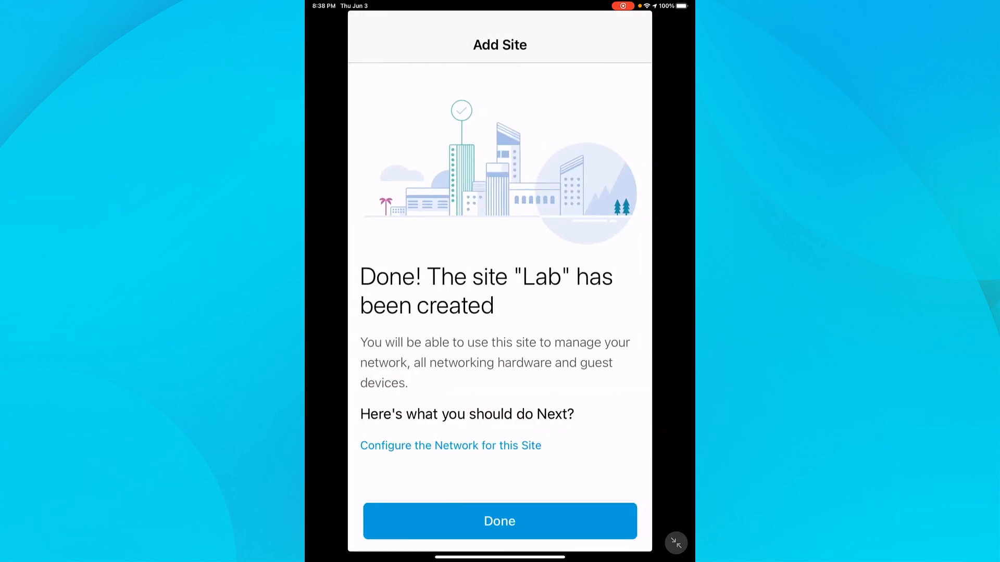
# Step: Start Lab's site configuration, enable Wi-Fi and answer the Advanced Settings question
pyautogui.click(499, 520)
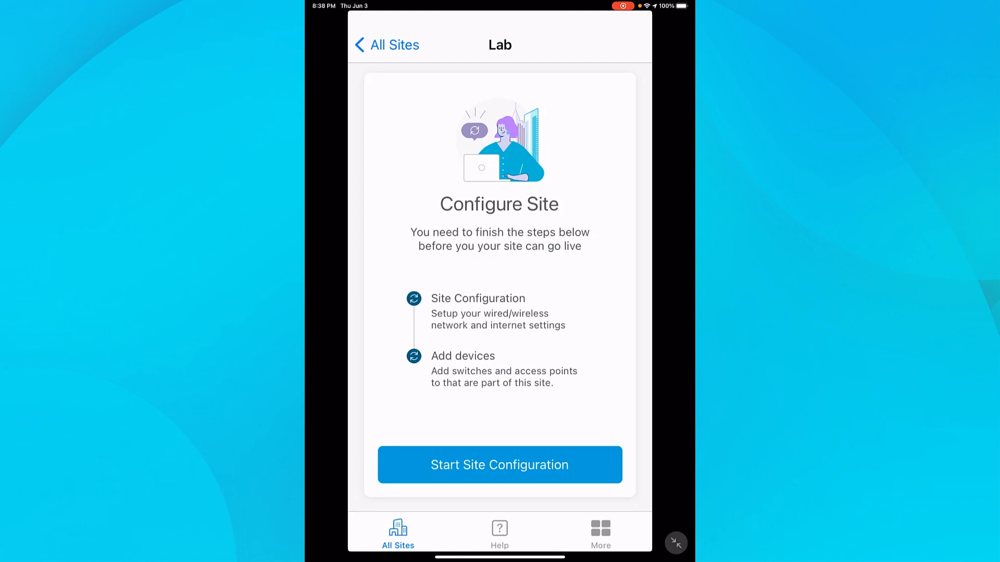
pyautogui.click(499, 464)
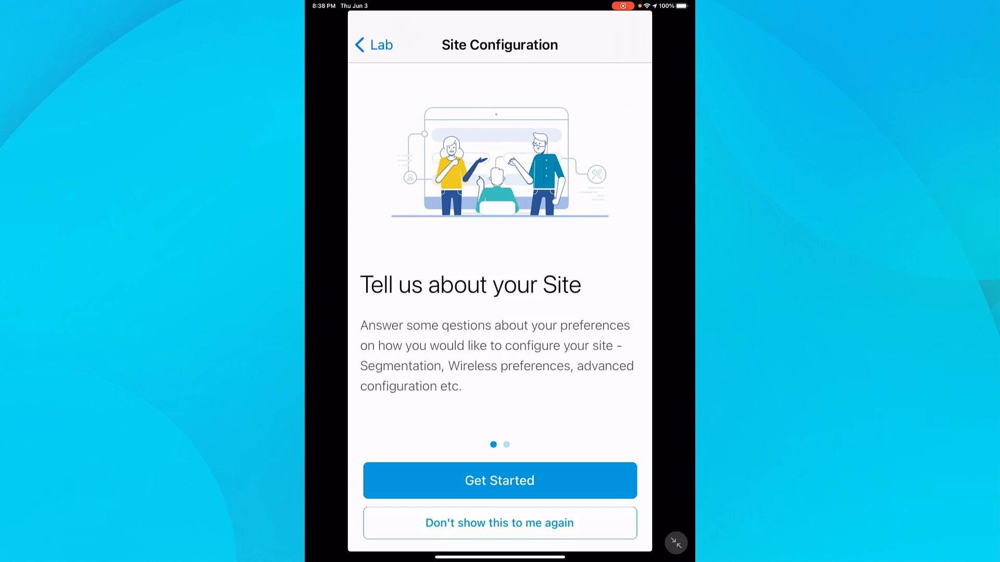
pyautogui.click(498, 482)
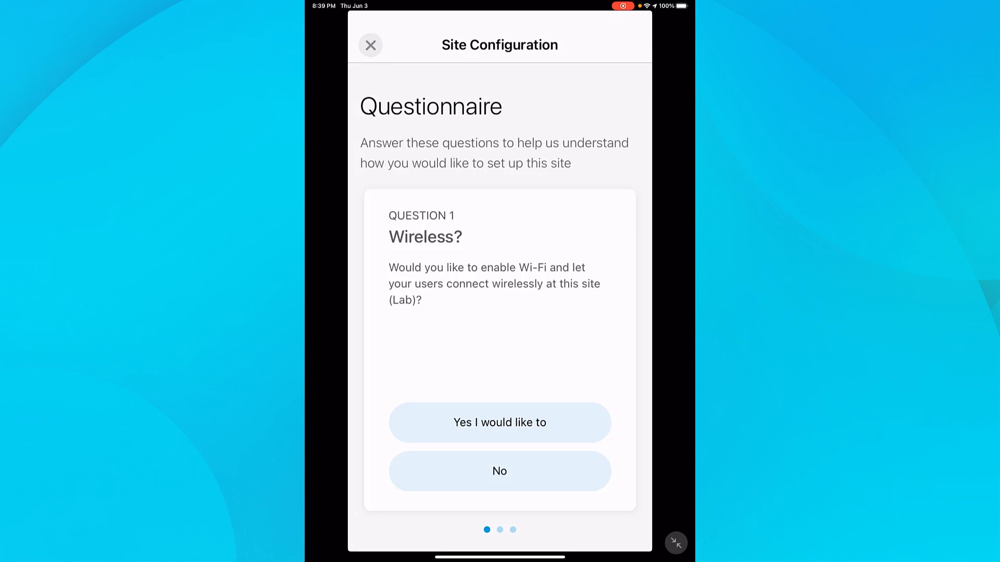
pyautogui.click(499, 422)
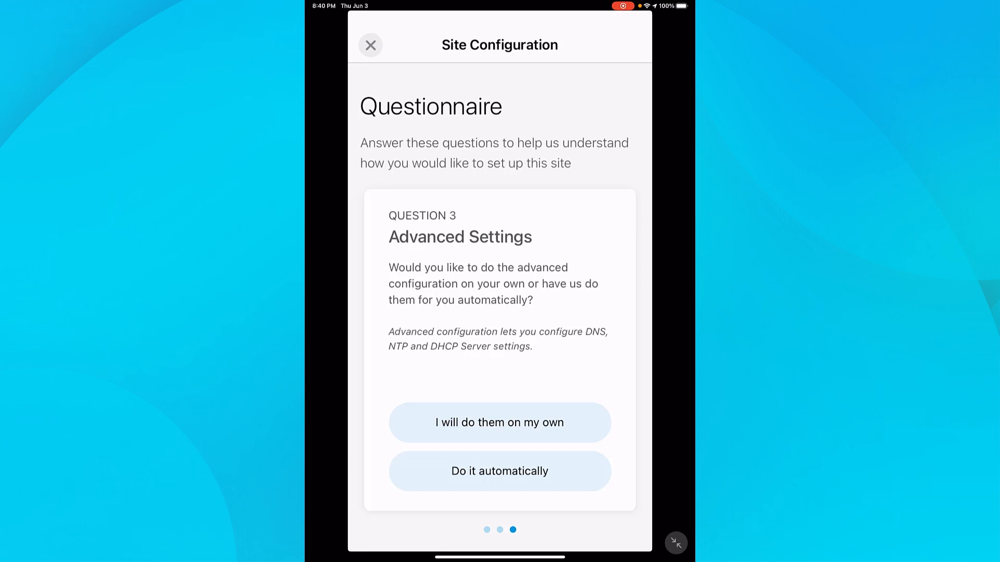
pyautogui.click(499, 470)
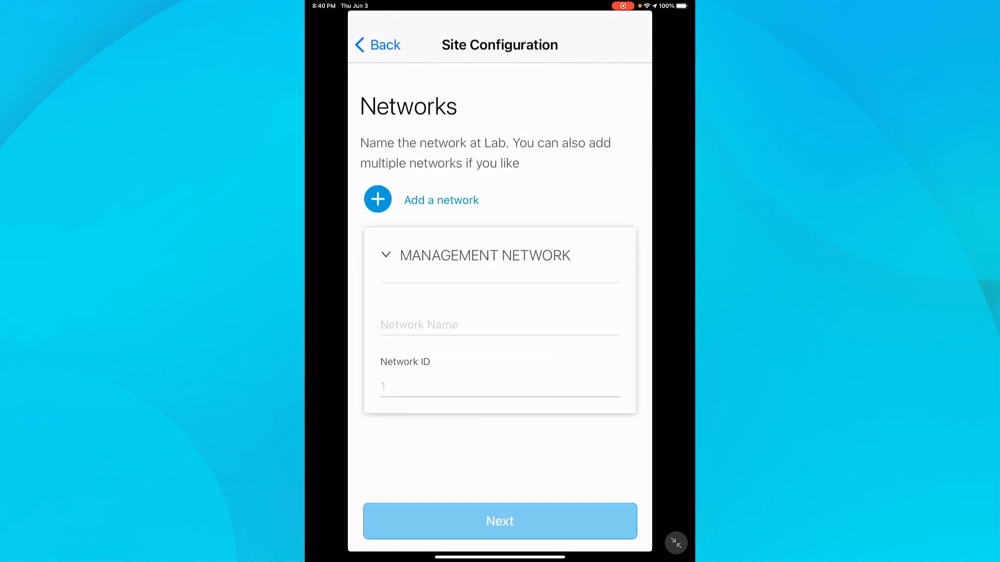
# Step: Name the wired network Lab, the Wi-Fi network Lab, and keep Lab as management Wi-Fi
pyautogui.click(499, 325)
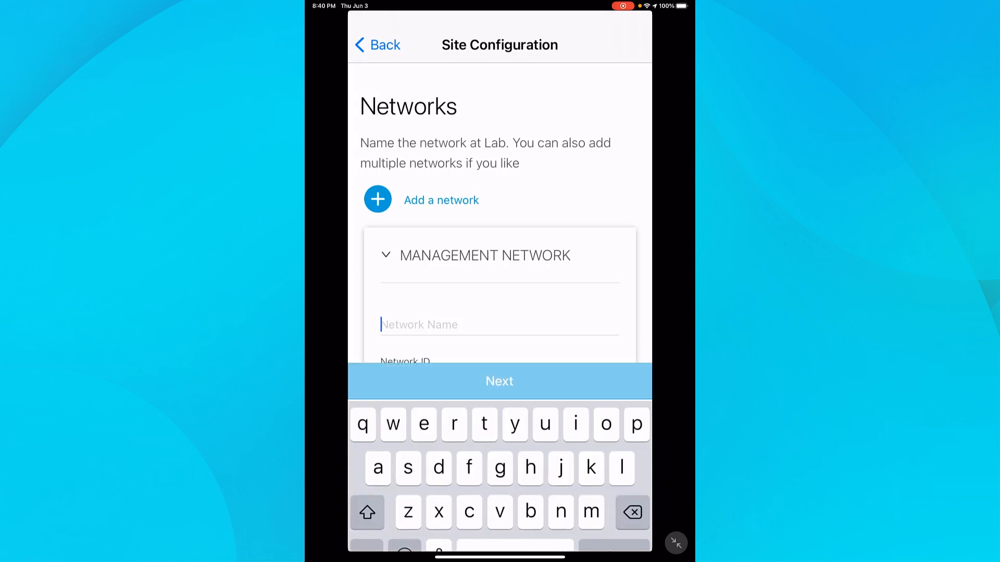
pyautogui.write('Lab')
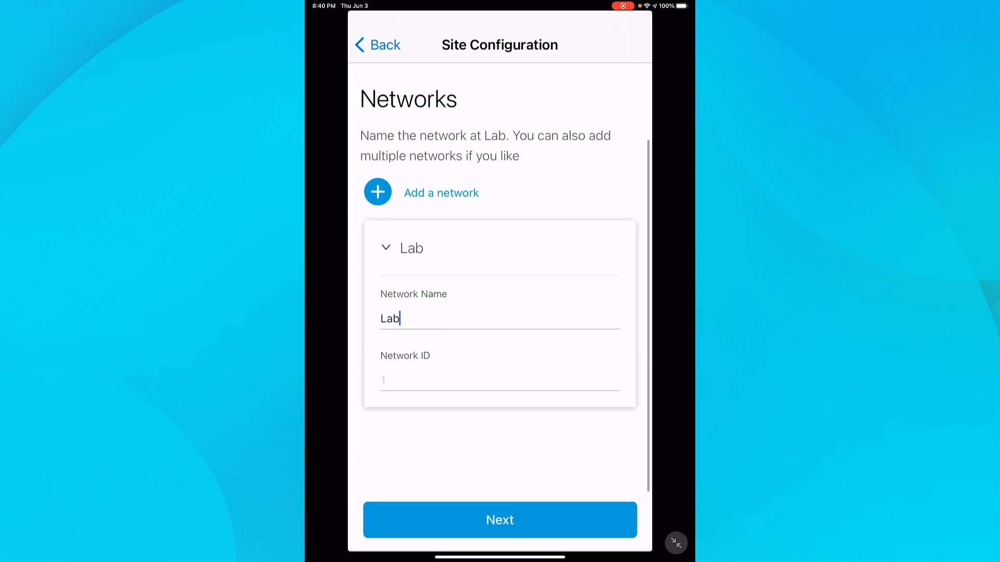
pyautogui.click(498, 520)
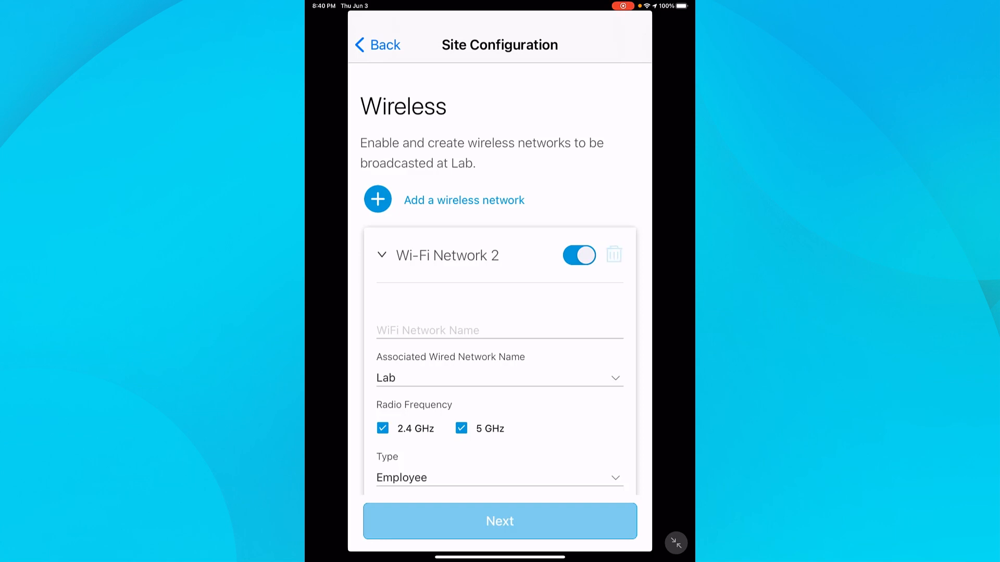
pyautogui.write('Lab')
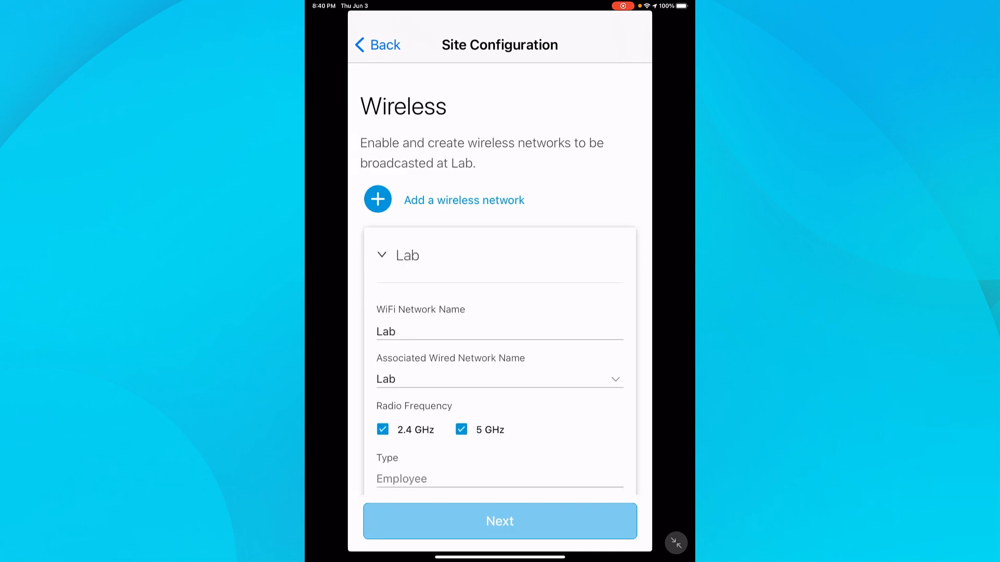
pyautogui.scroll(-3)
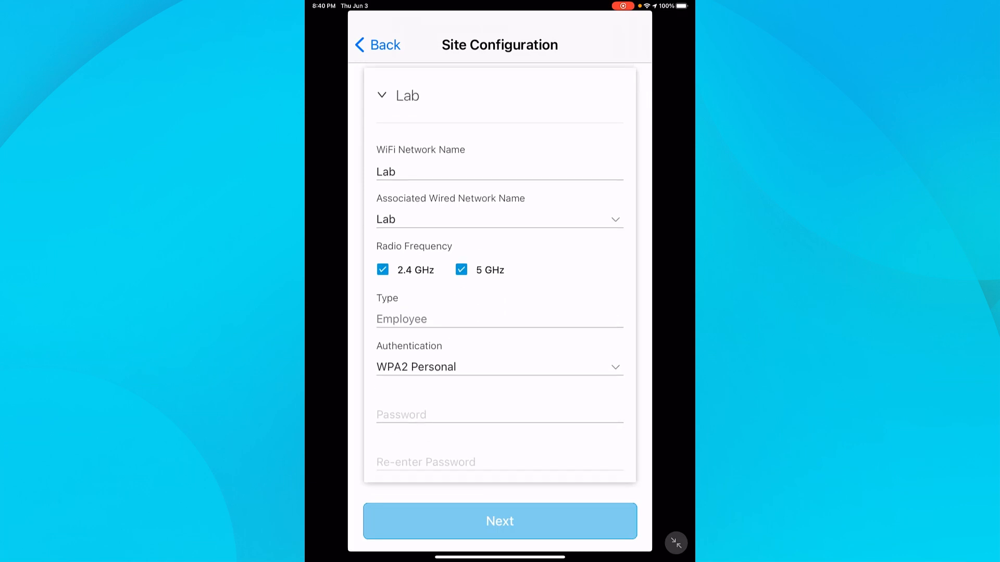
pyautogui.click(499, 520)
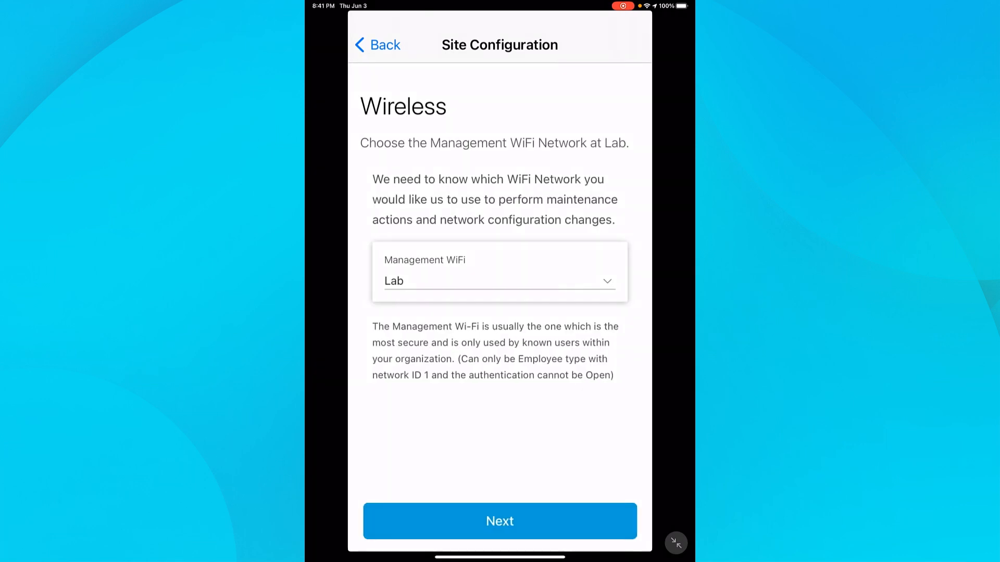
pyautogui.click(499, 521)
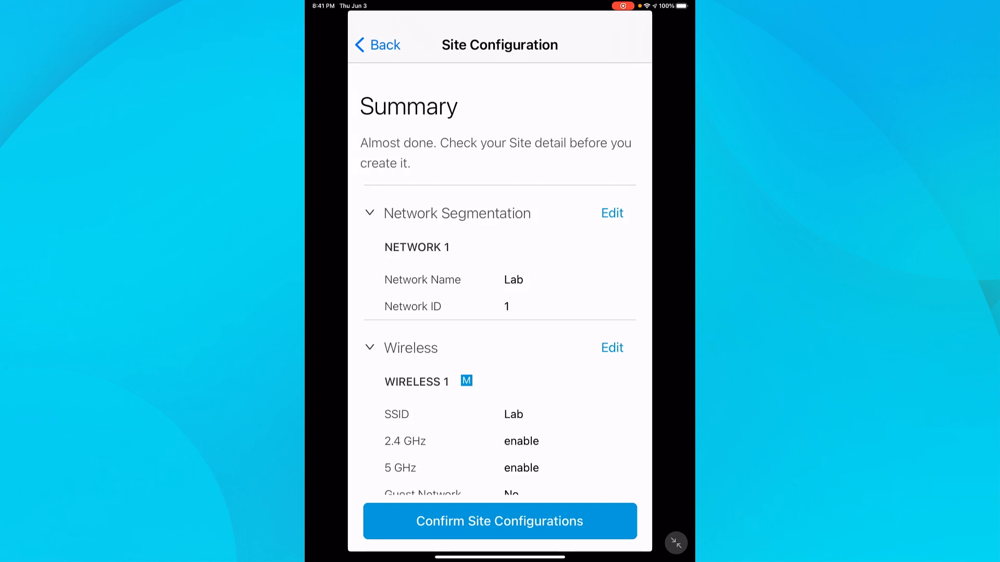
# Step: Confirm Lab's configuration with one wired and one wireless network, then begin adding devices
pyautogui.scroll(-3)
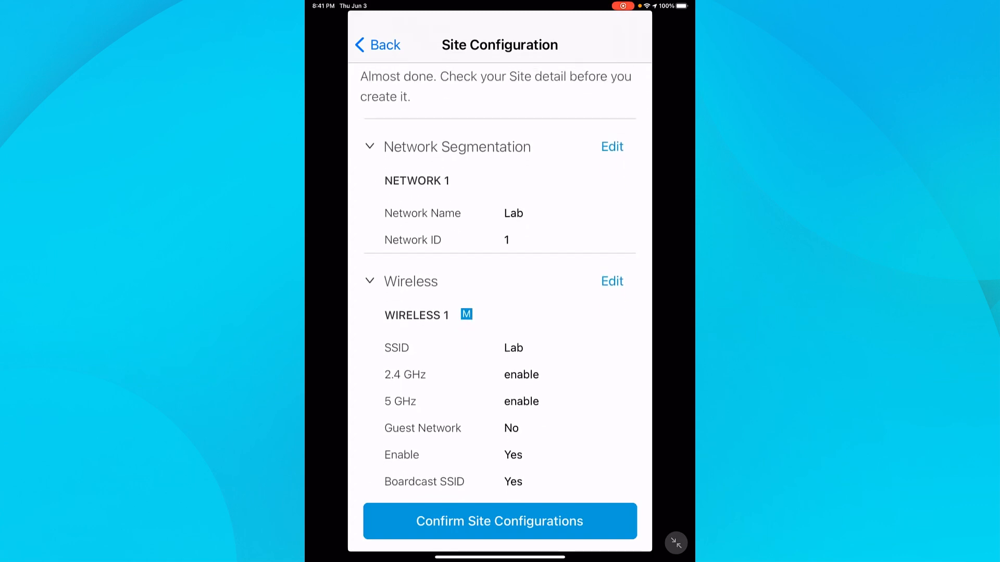
pyautogui.click(499, 521)
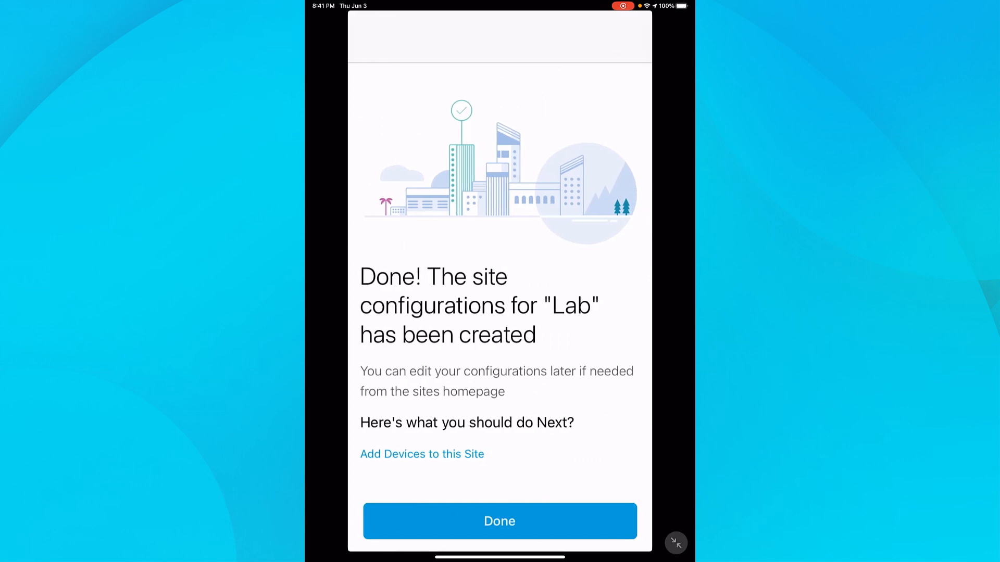
pyautogui.click(499, 521)
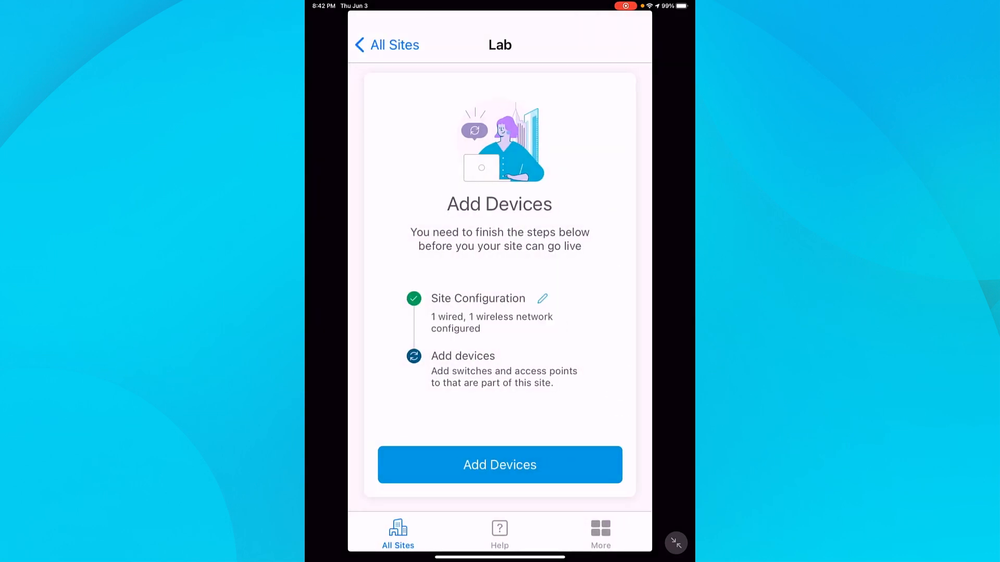
pyautogui.click(499, 464)
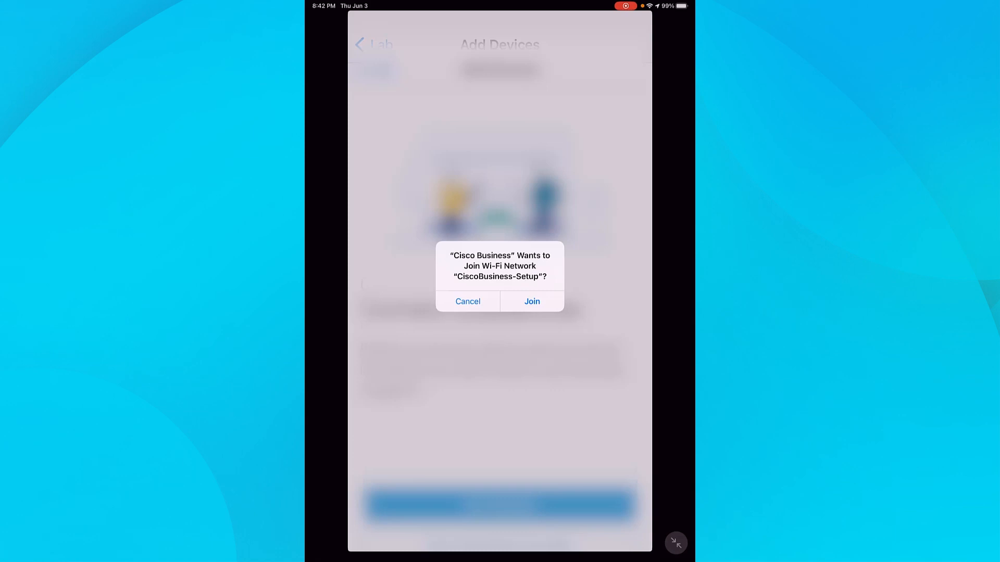
# Step: Join CiscoBusiness-Setup Wi-Fi, allow local network access and add the Wireless 145AC access point
pyautogui.click(532, 301)
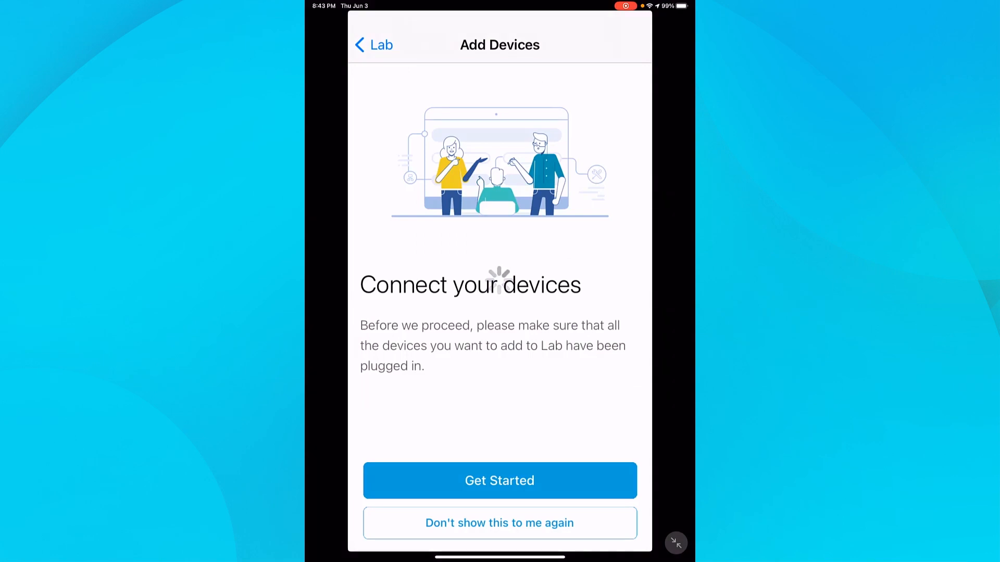
pyautogui.click(499, 481)
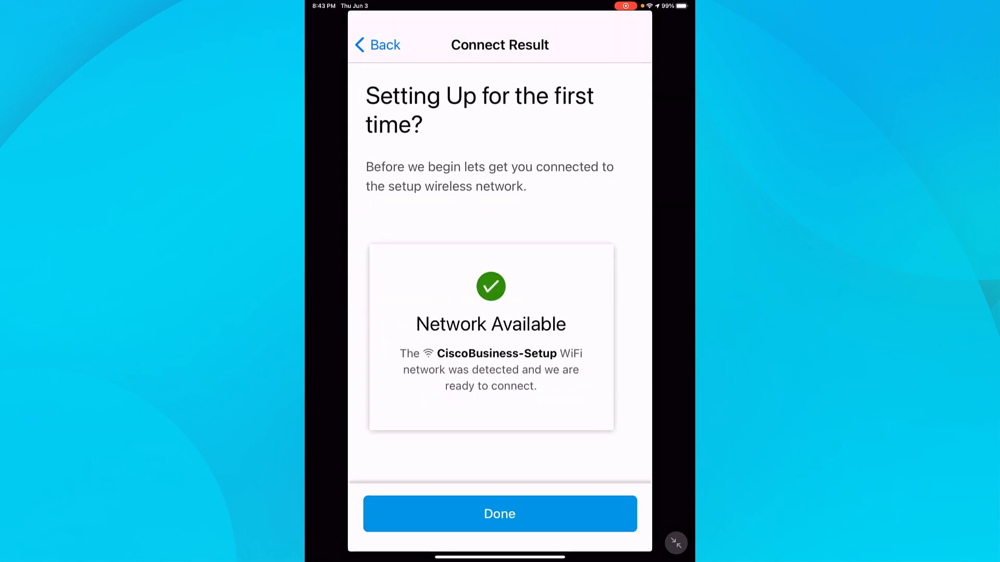
pyautogui.click(499, 513)
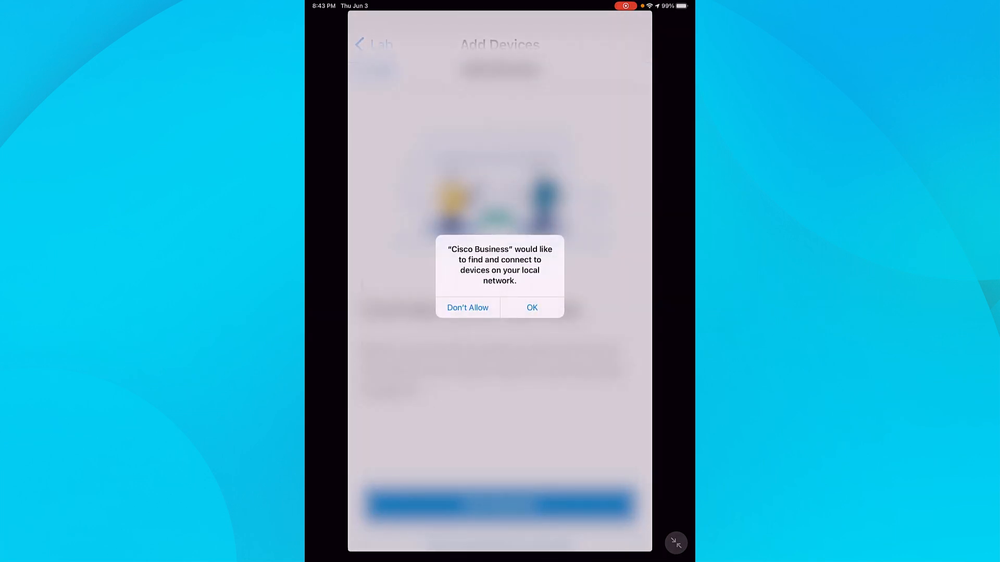
pyautogui.click(531, 307)
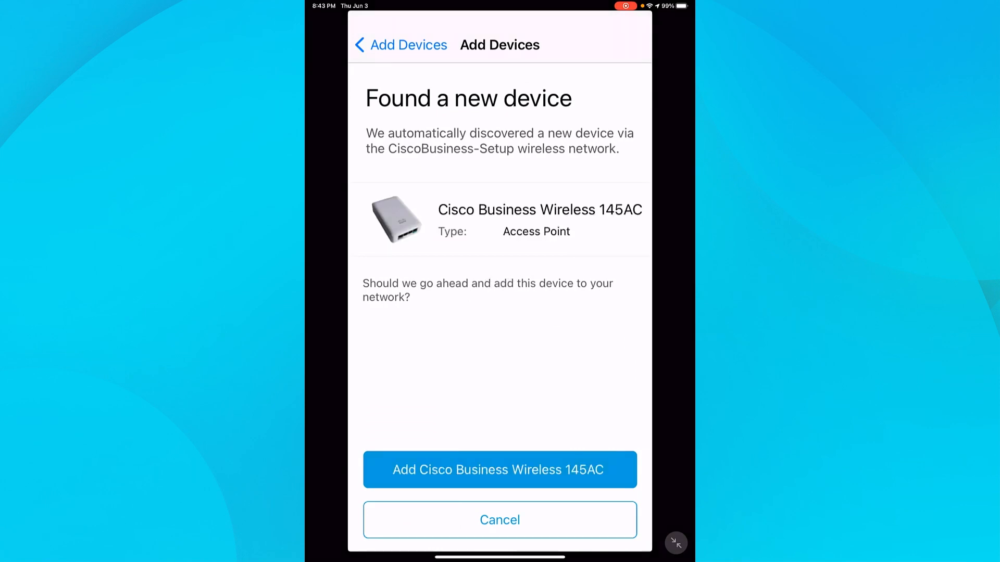
pyautogui.click(499, 469)
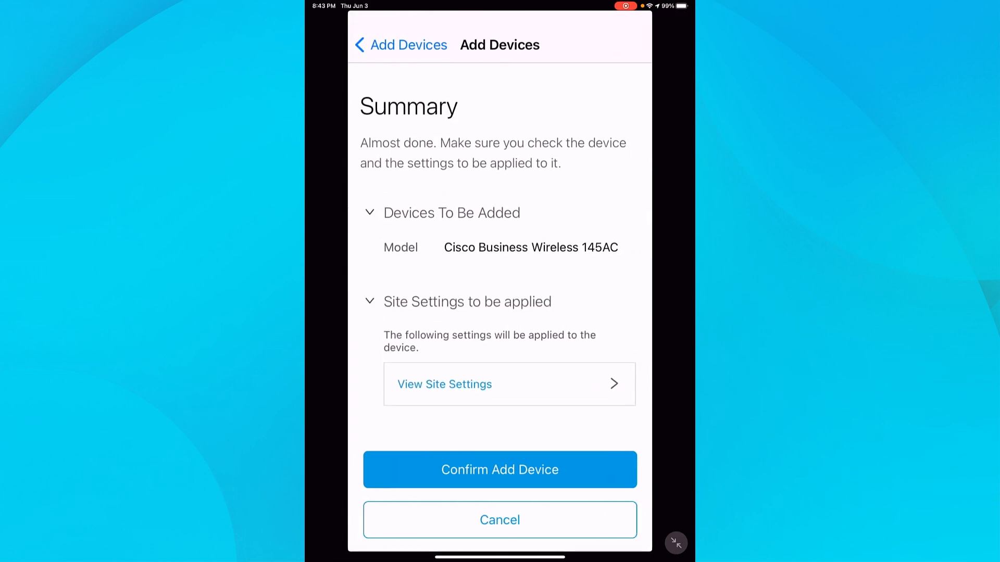
pyautogui.click(500, 469)
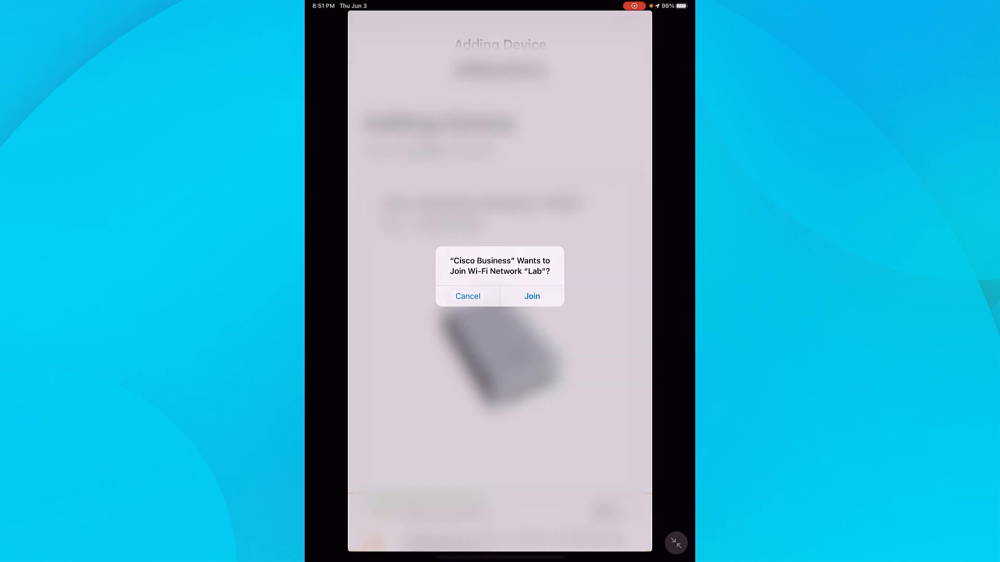
# Step: Join the Lab Wi-Fi and finish deploying the access point, showing one device online
pyautogui.click(533, 296)
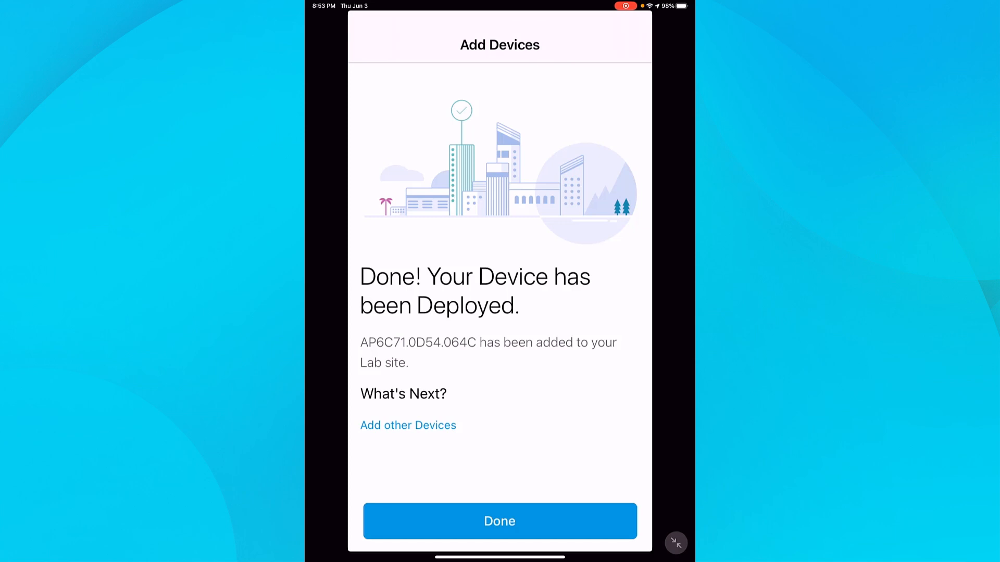
pyautogui.click(498, 520)
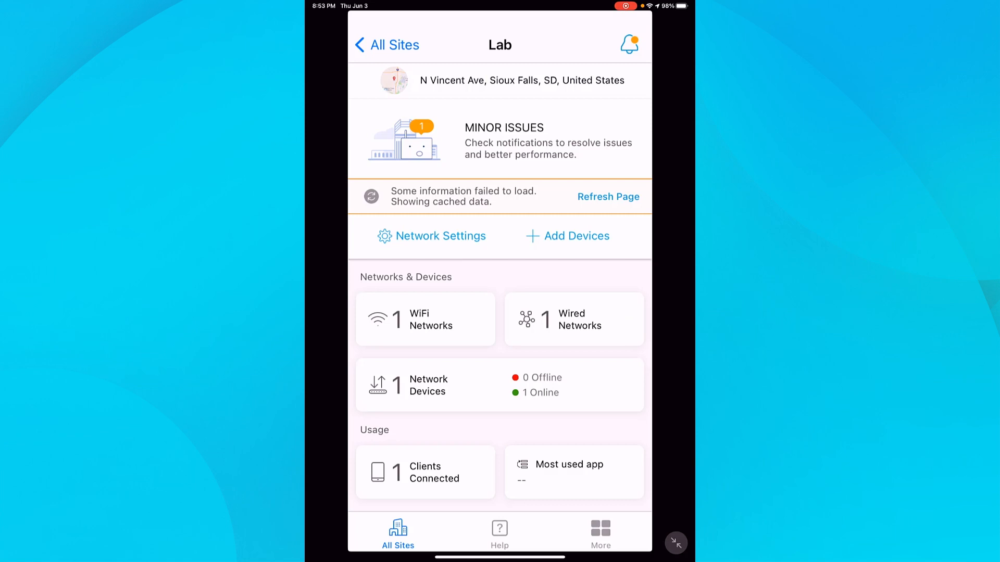
# Step: Discover, add and deploy the three switches so Lab shows four devices online
pyautogui.click(566, 236)
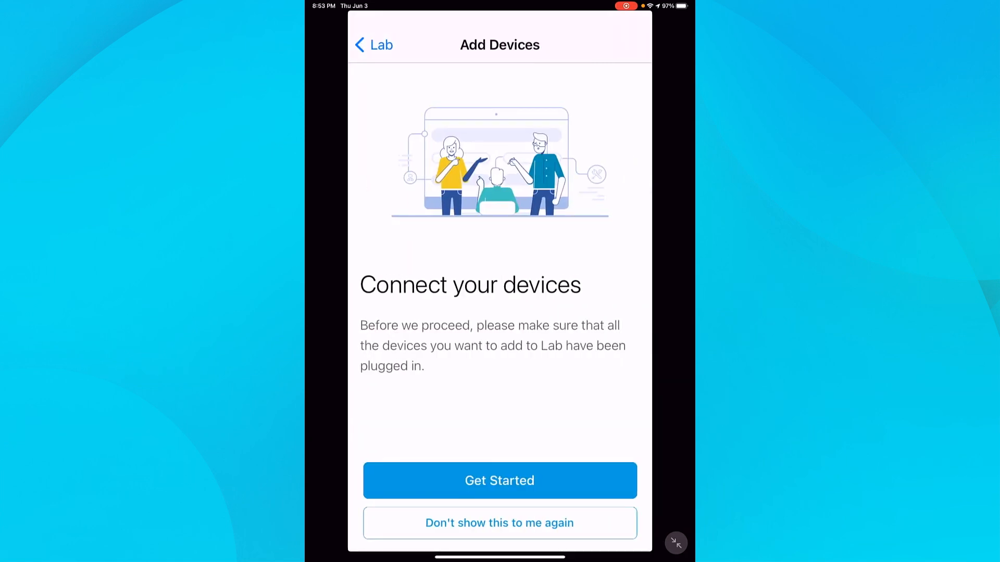
pyautogui.click(498, 480)
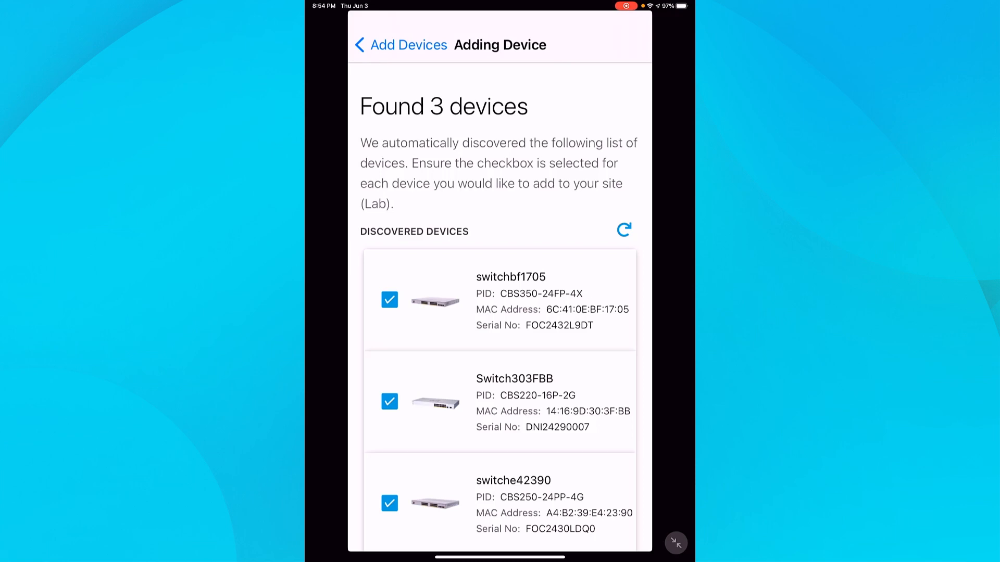
pyautogui.scroll(-3)
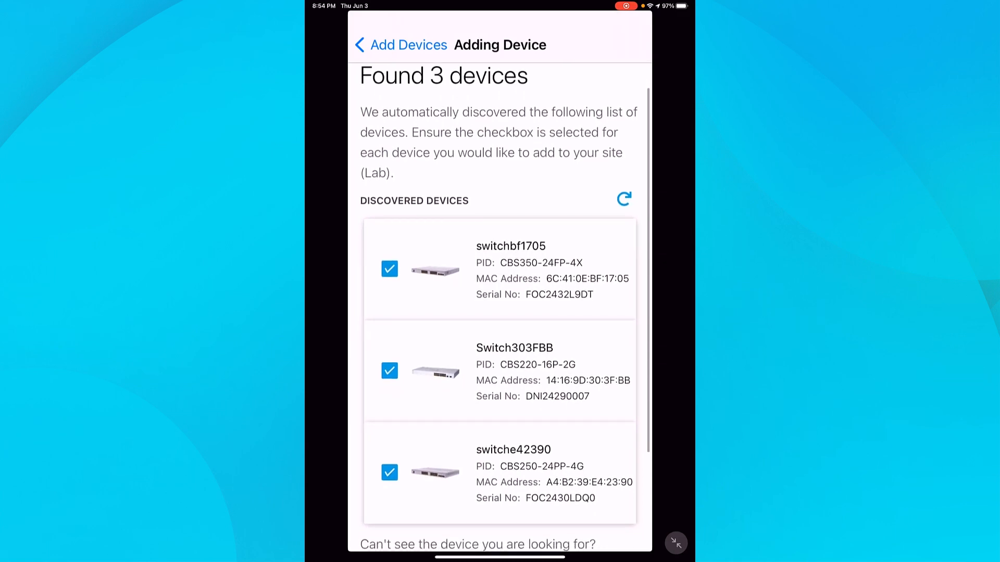
pyautogui.scroll(-3)
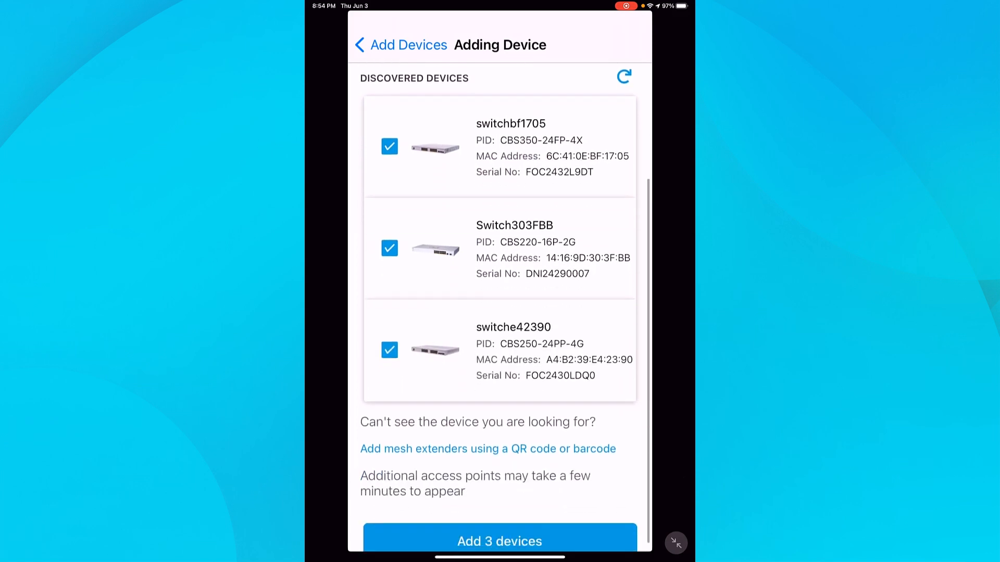
pyautogui.click(498, 541)
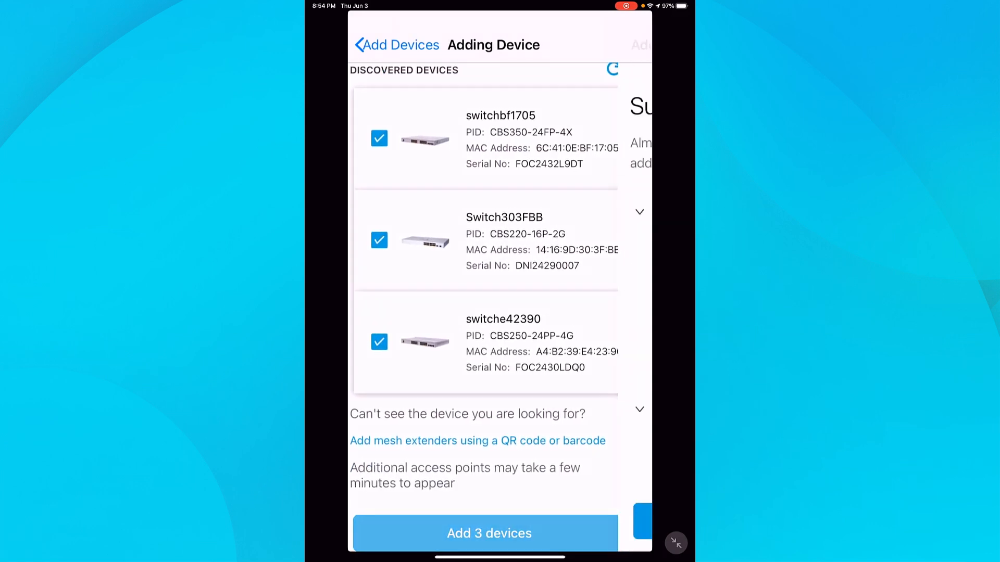
pyautogui.click(490, 533)
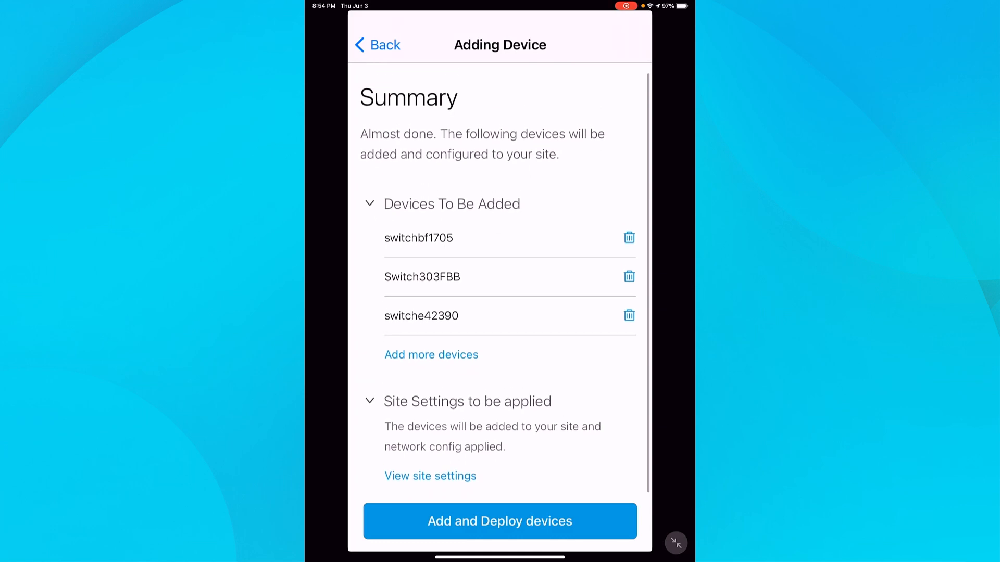
pyautogui.click(499, 520)
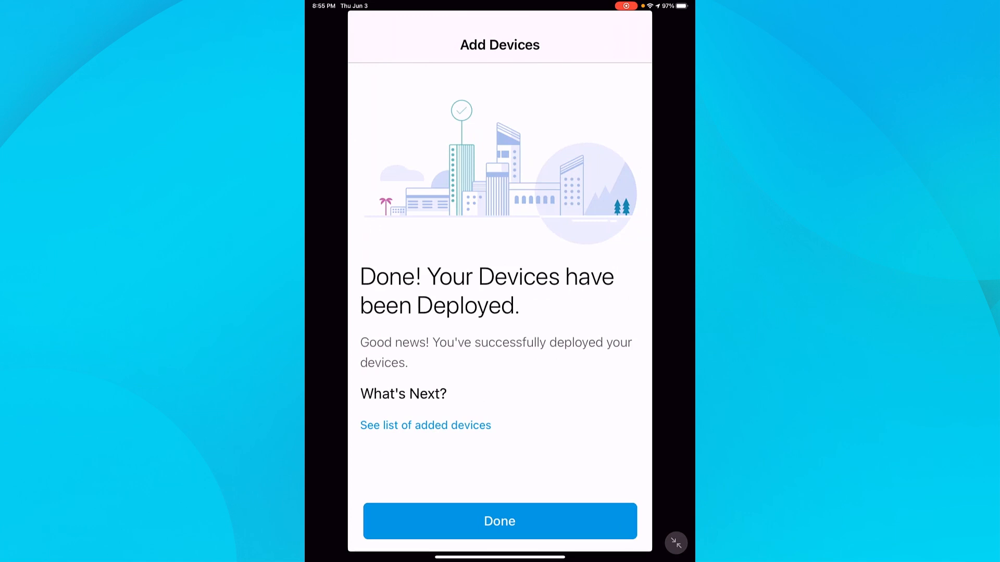
pyautogui.click(498, 521)
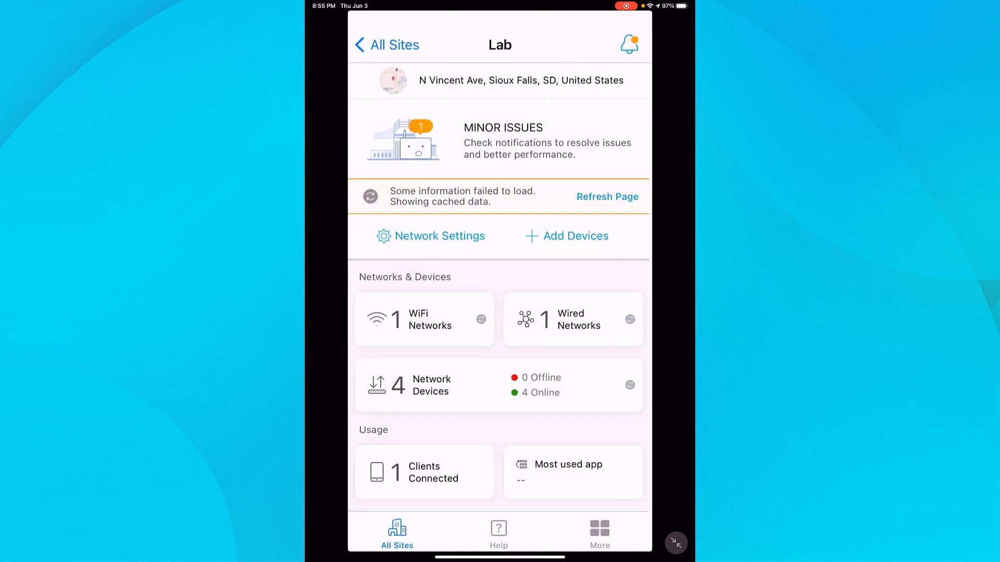